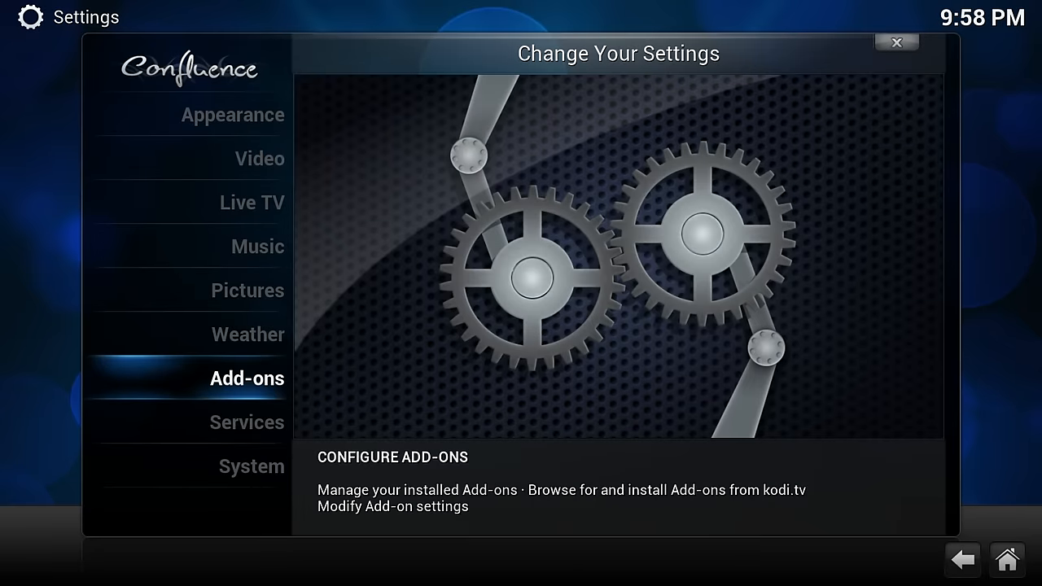
Step: Open Kodi 14 add-on settings and run an update check, refreshing last-updated to 9:59 PM
click(247, 378)
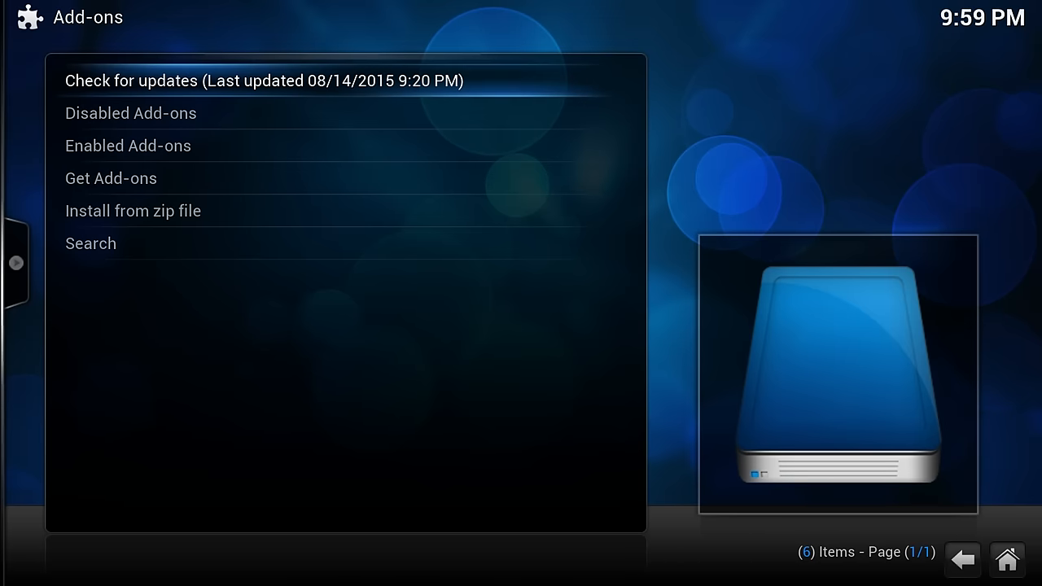
click(265, 81)
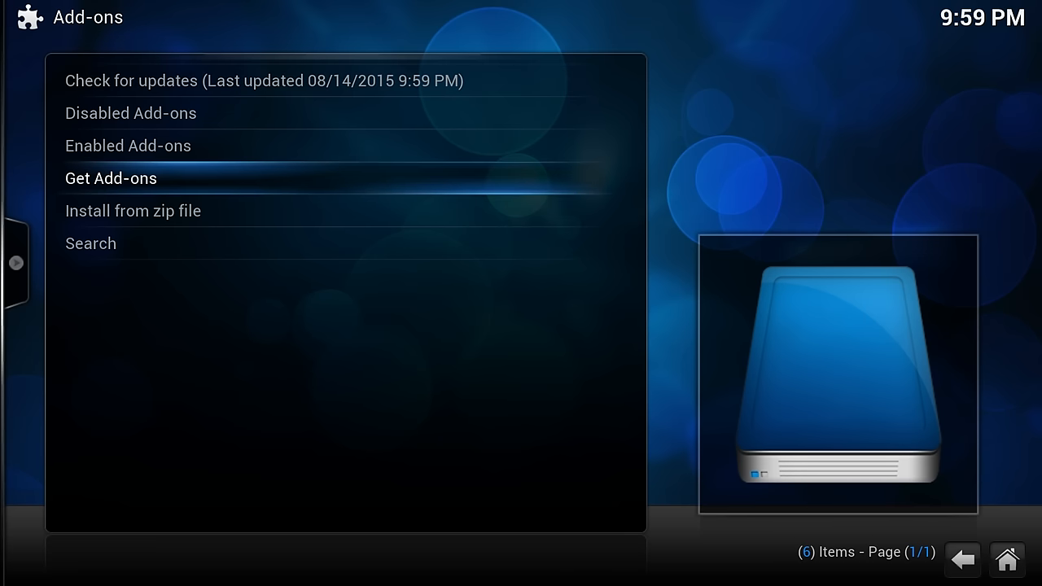
click(130, 113)
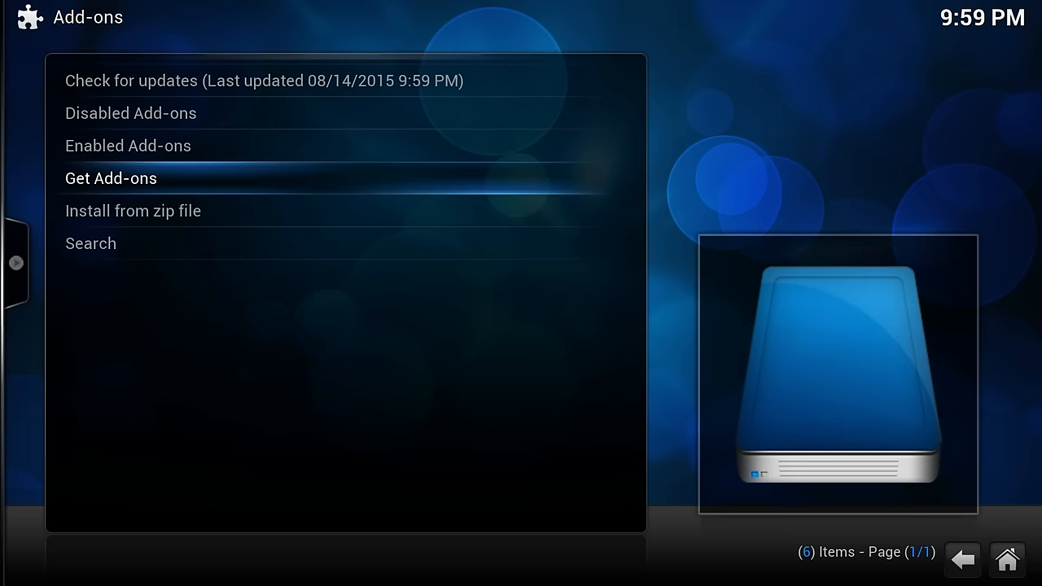
Step: Browse the Kodi Add-on repository's Screensaver category, then return home to the power menu
click(111, 177)
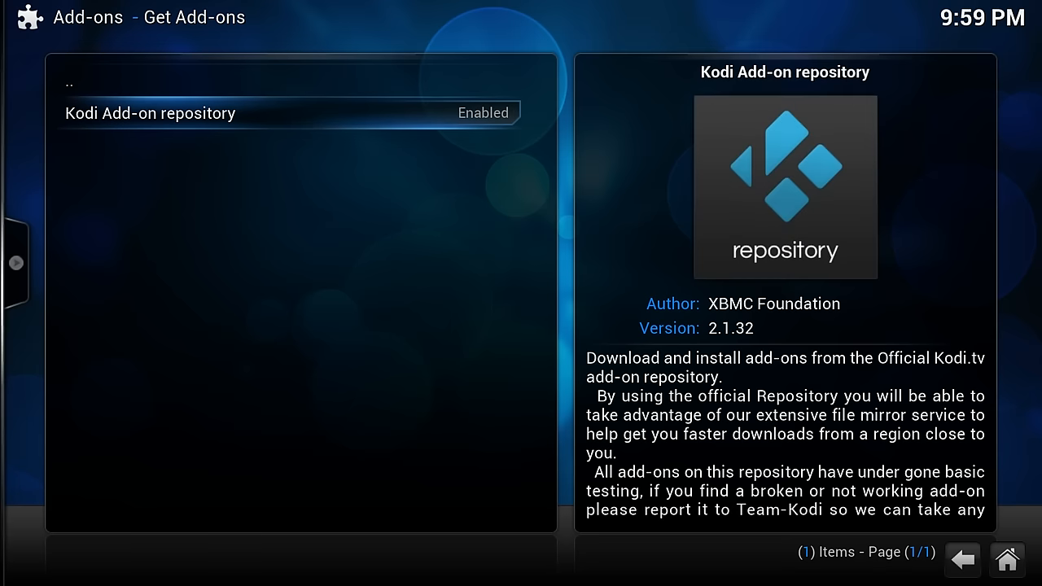
click(150, 113)
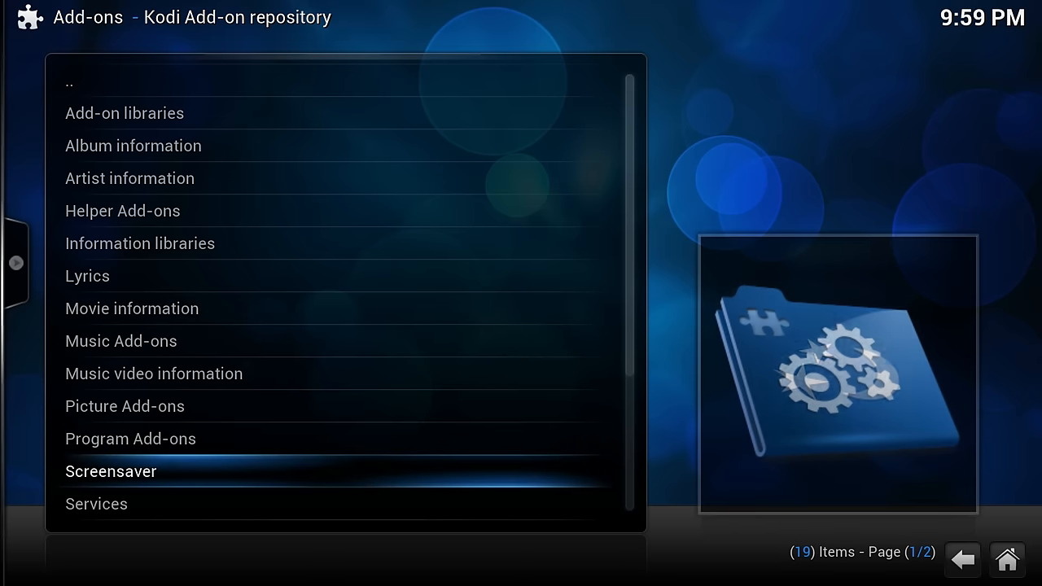
click(110, 472)
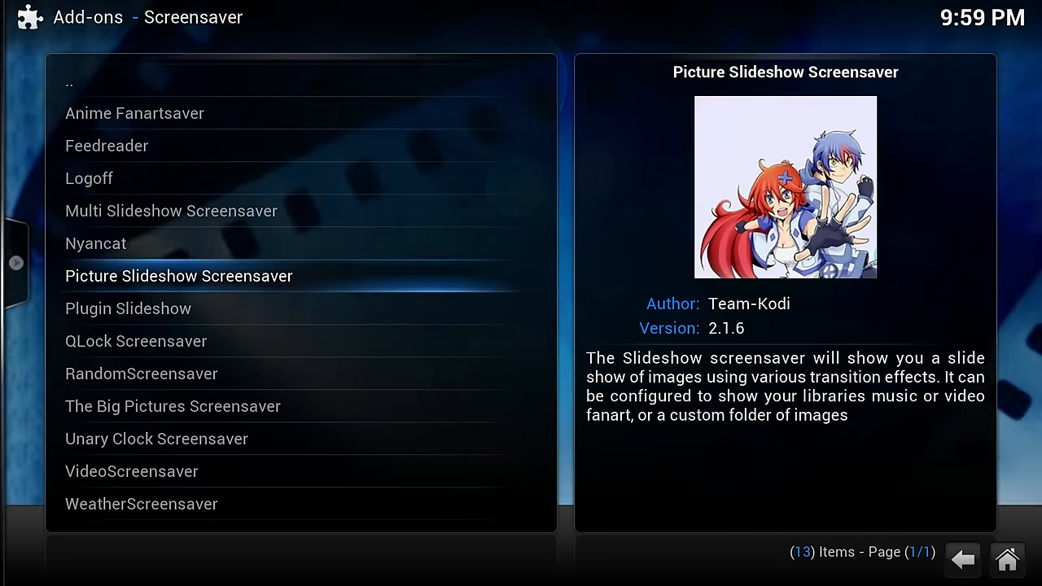
click(963, 560)
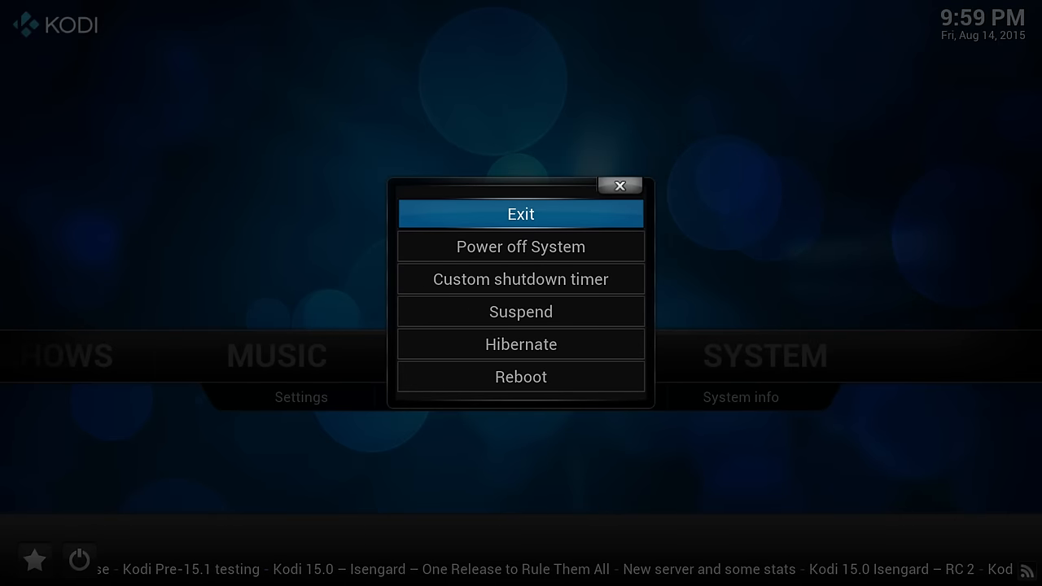
Step: Exit Kodi 14 and open the Kodi Add-on repository's category list in Kodi 15
click(521, 213)
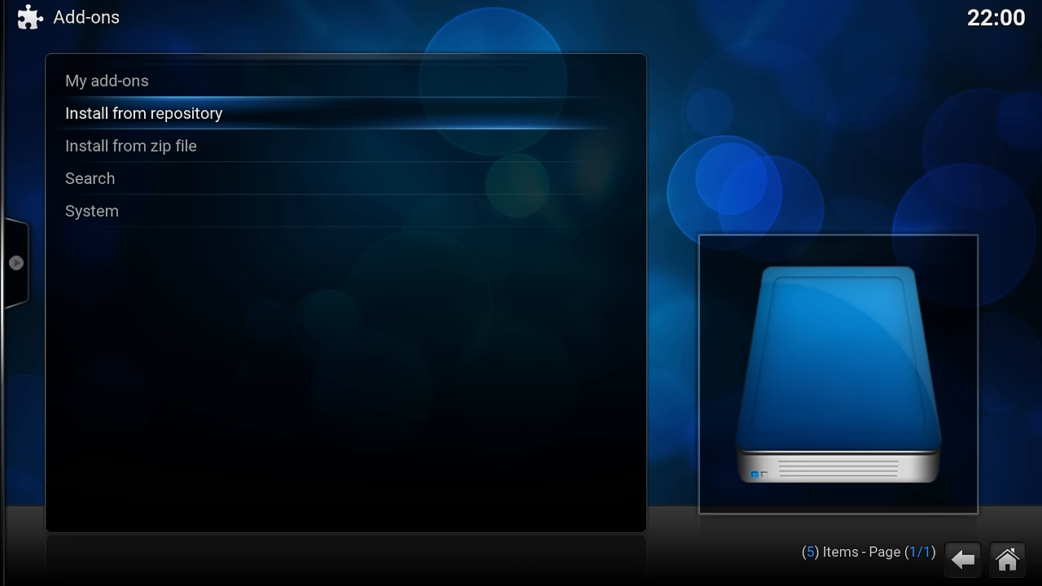
click(143, 114)
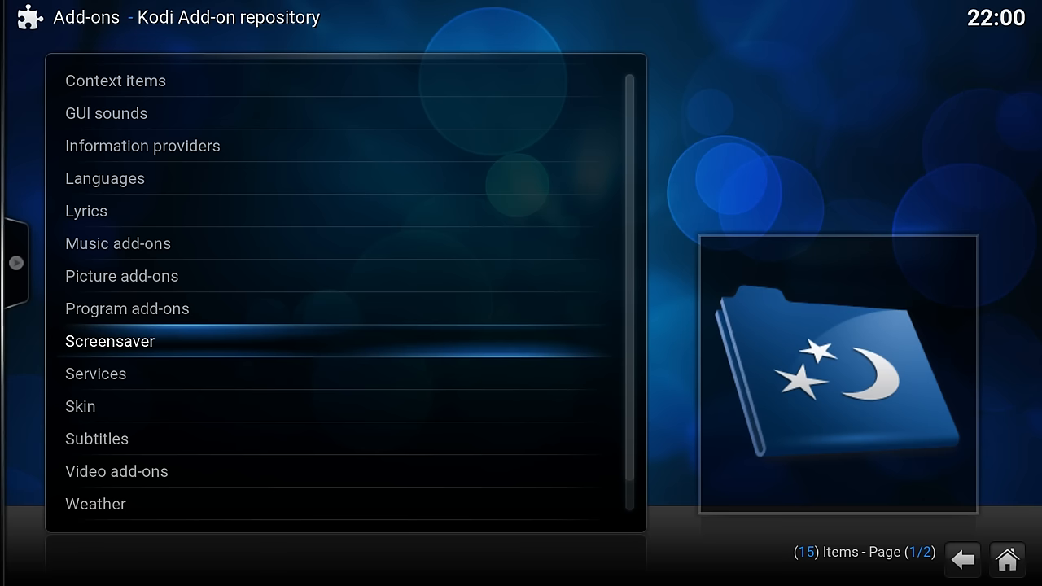
click(109, 341)
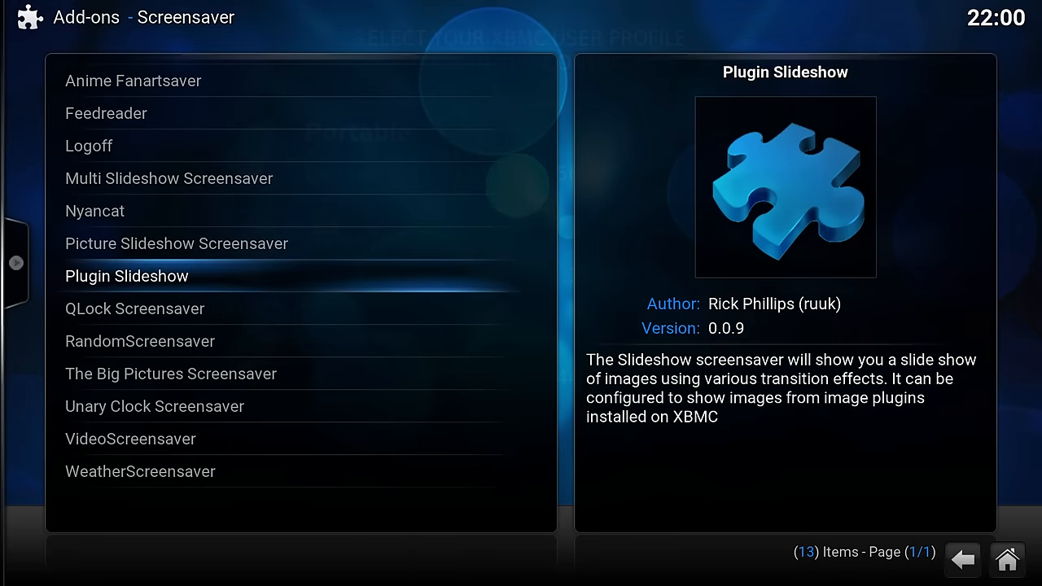
click(963, 560)
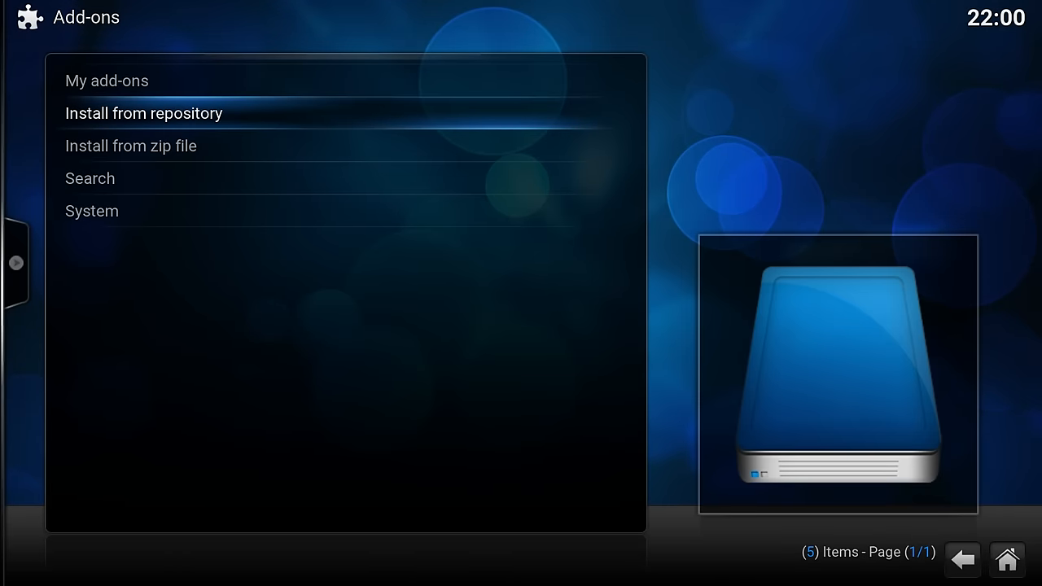
click(143, 114)
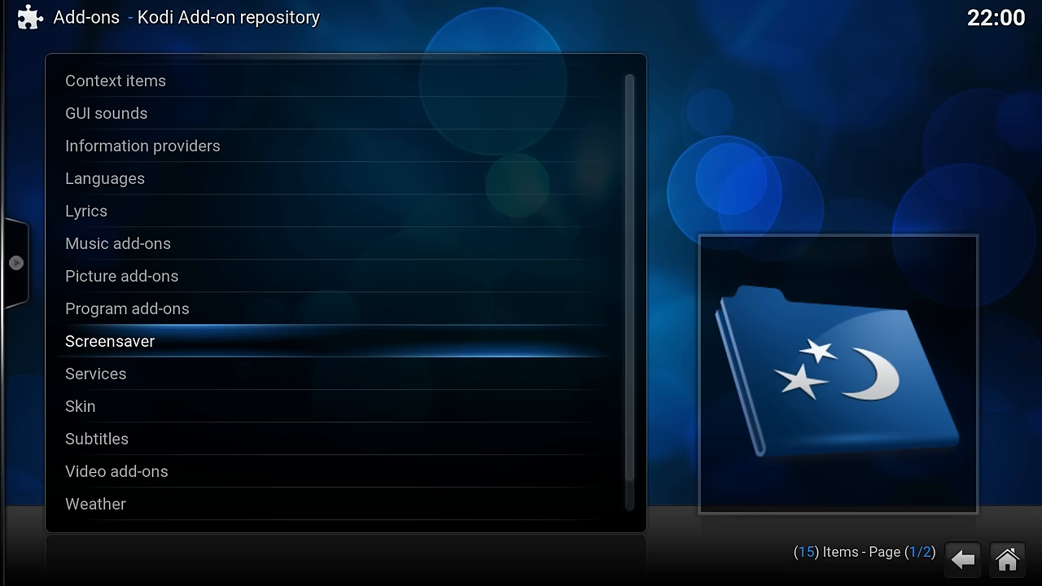
click(962, 560)
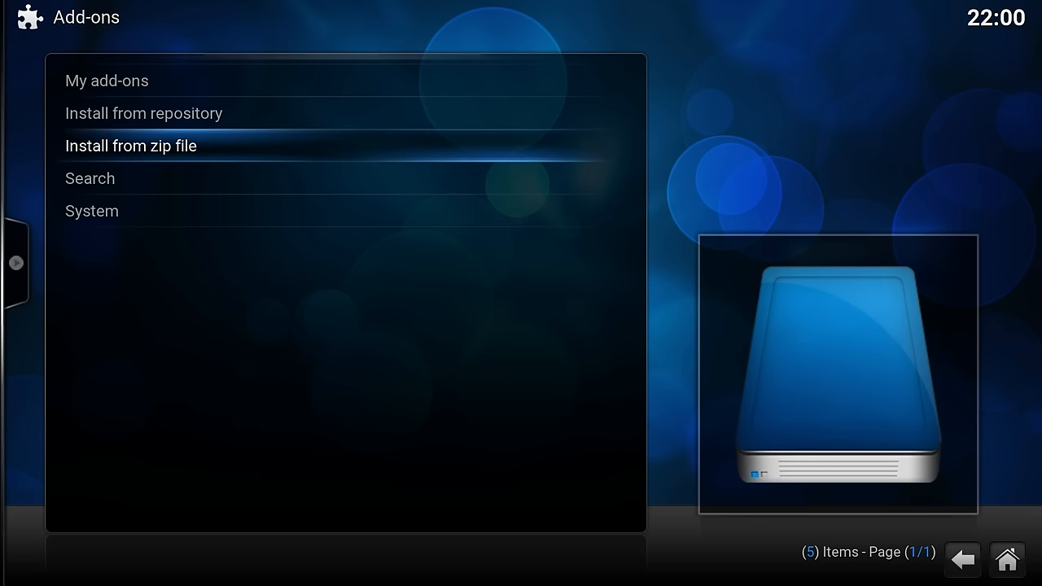
click(130, 146)
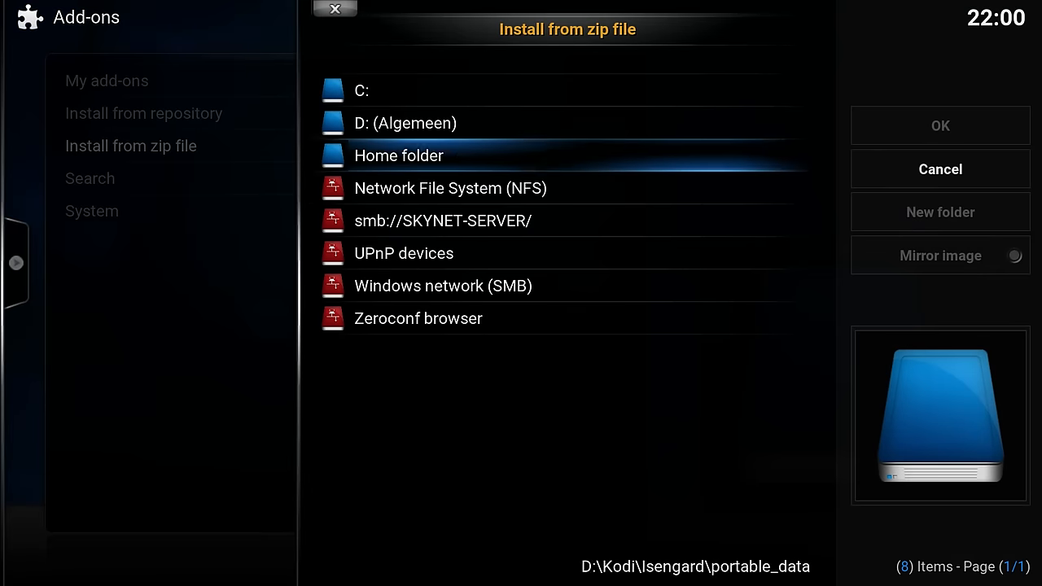
double_click(443, 220)
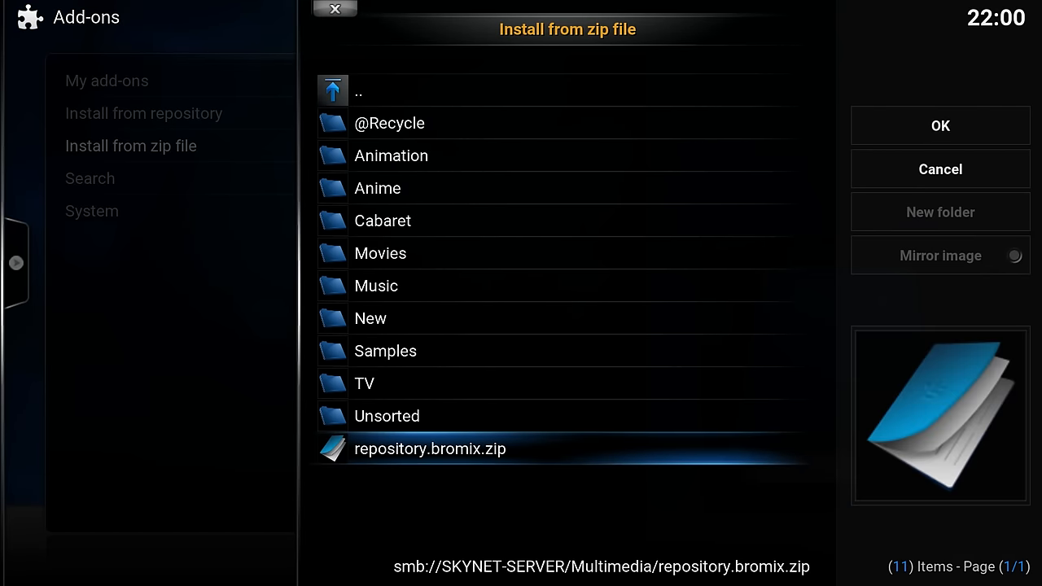
click(430, 449)
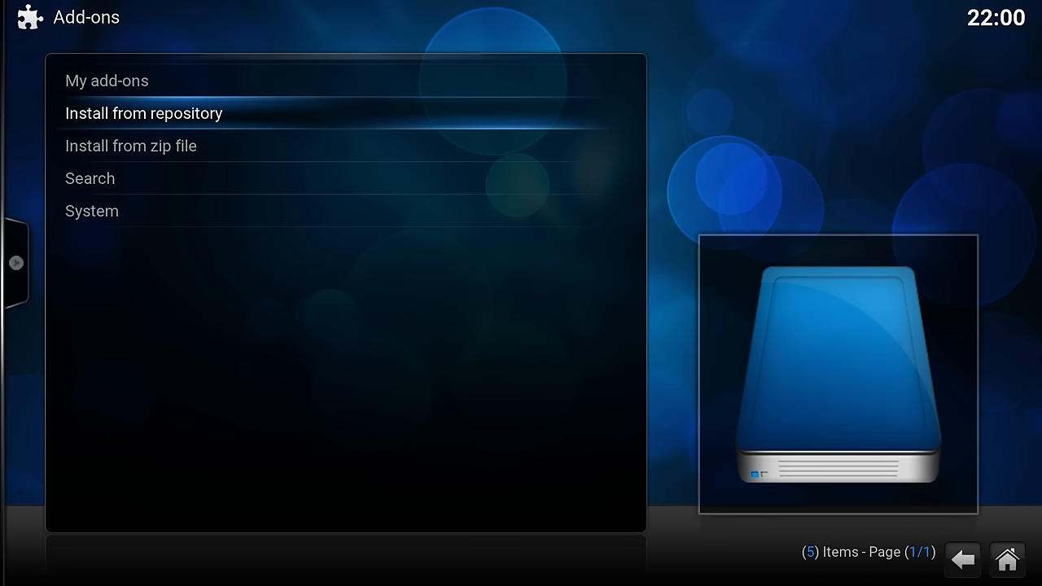
click(144, 112)
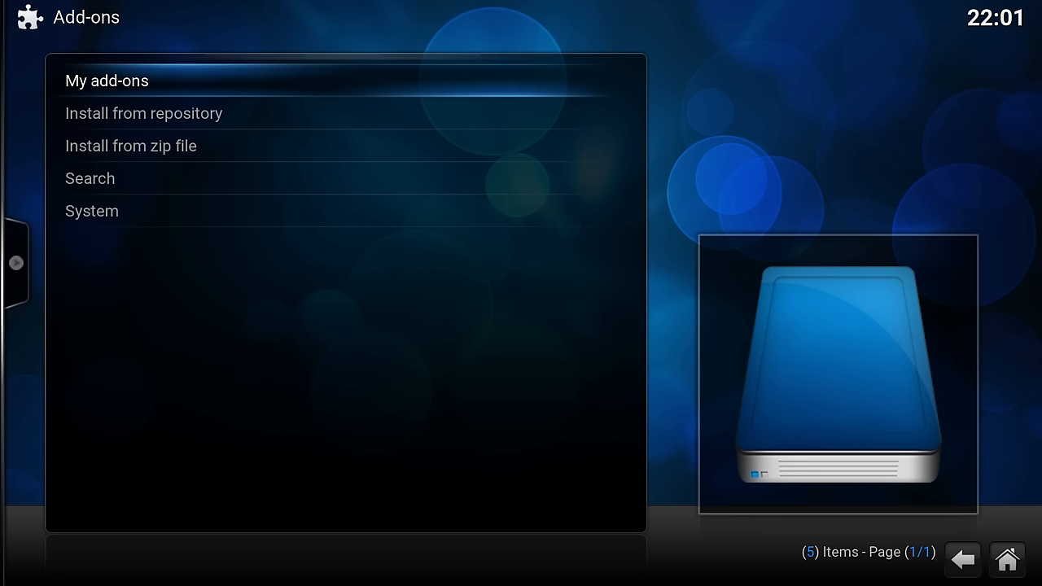
Step: Scroll through Kodi 15's My add-ons list of 78 add-ons, including enabled Bromix Add-ons
click(106, 81)
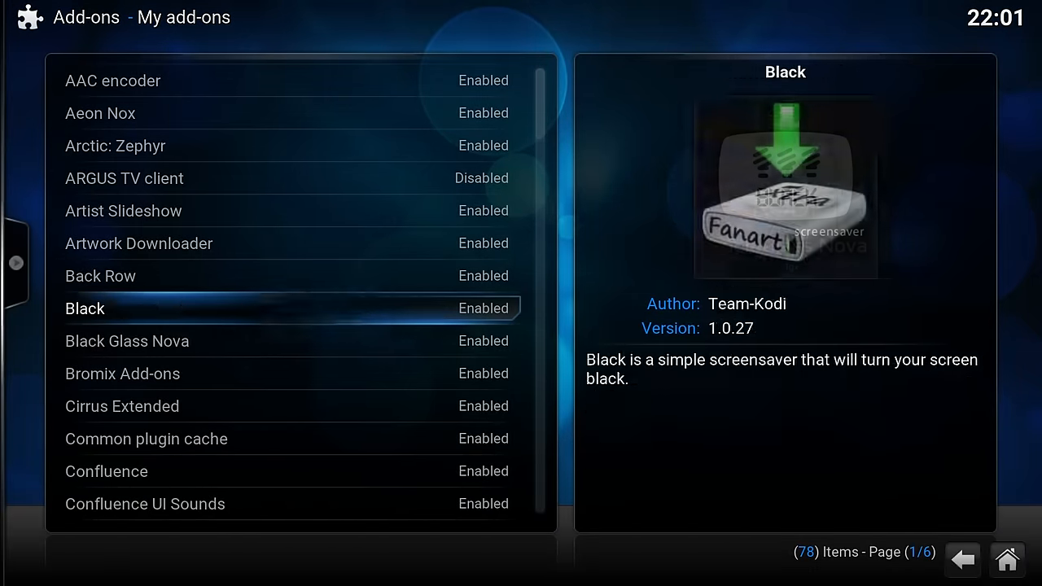
scroll(down, 3)
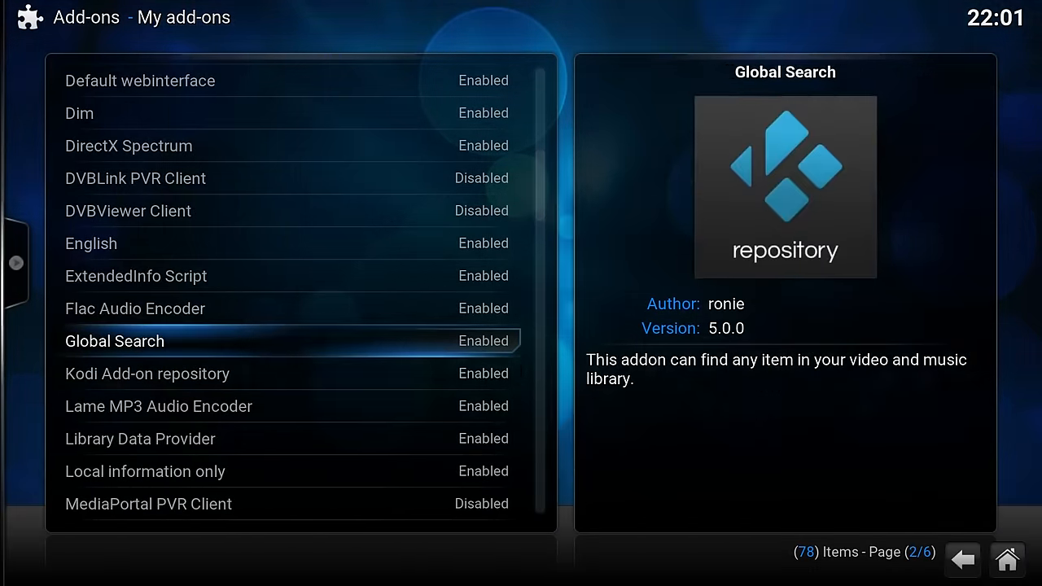